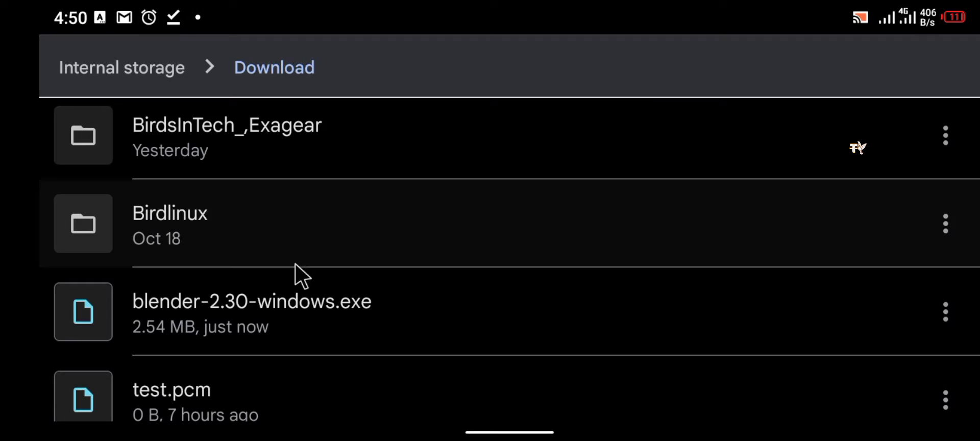
Step: Exit the ExaGear Windows desktop and bring up a Chrome search page
scroll(down, 3)
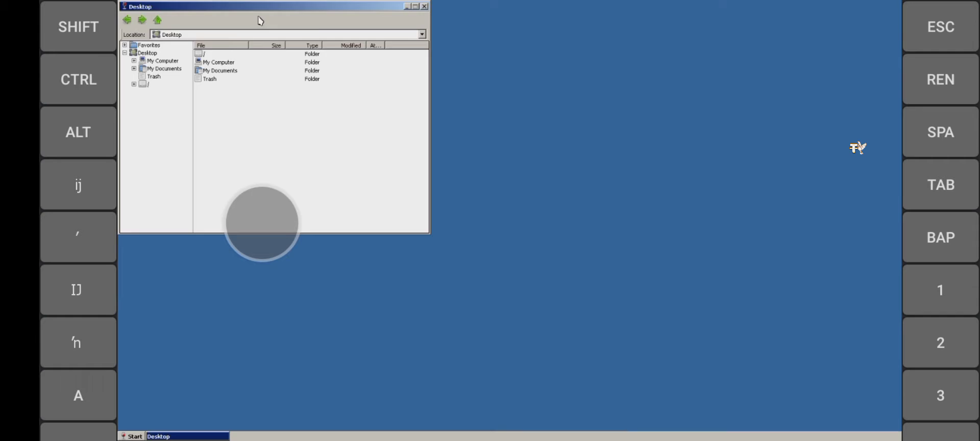
click(425, 6)
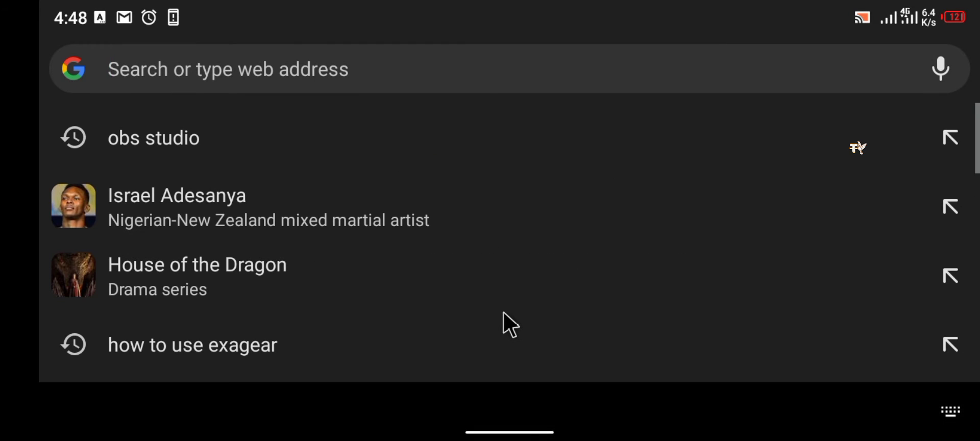
Step: Search for a 32-bit release index, open download.blender.org's 'Index of /release/', and scroll to Blender2.30/
text(index of mingw 32 bit)
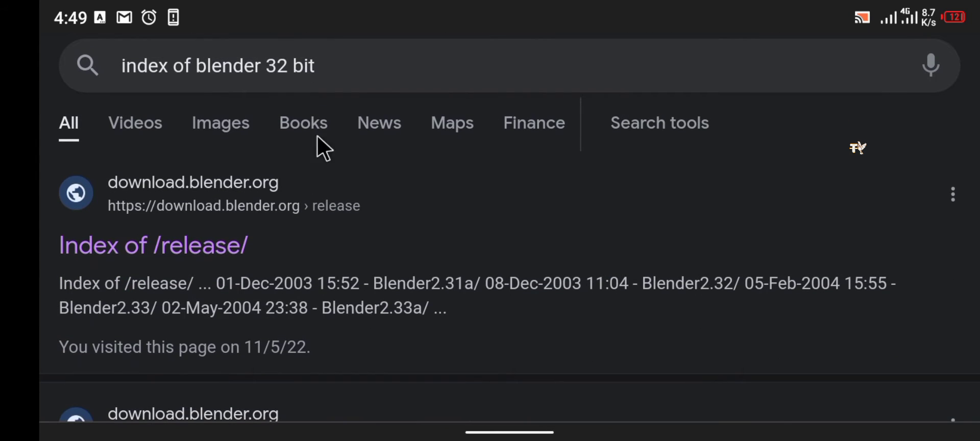
mouse_move(182, 256)
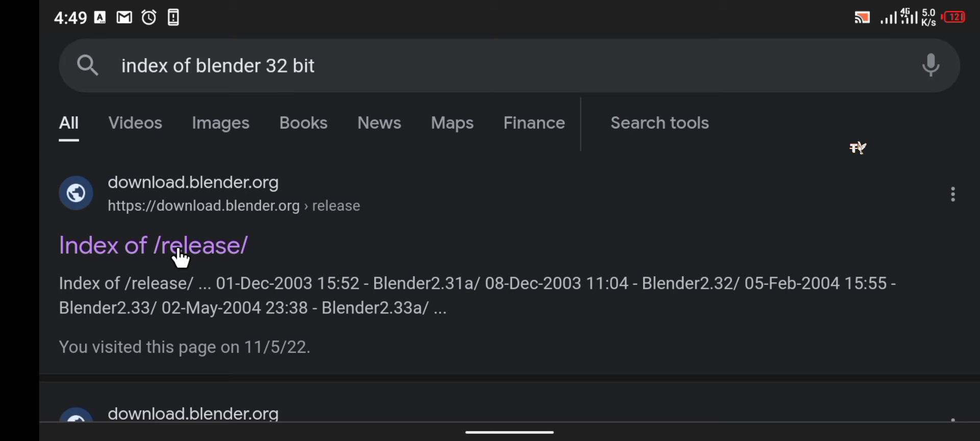
click(153, 245)
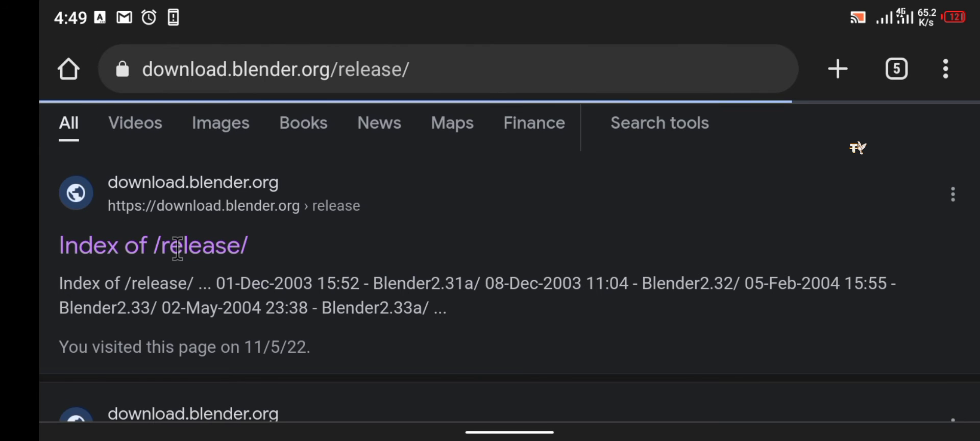
click(153, 245)
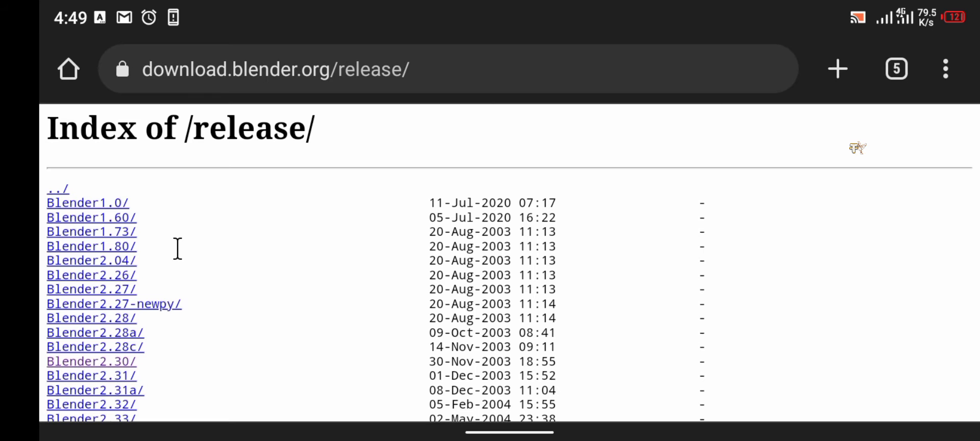
scroll(down, 3)
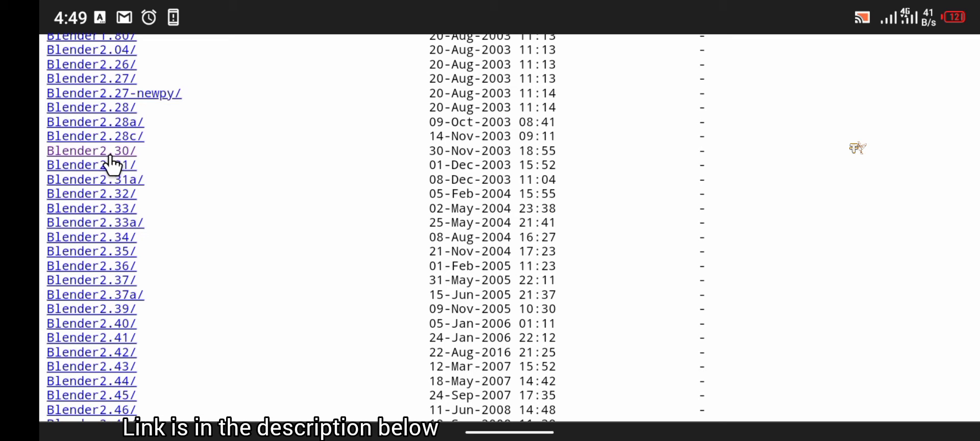
mouse_move(111, 164)
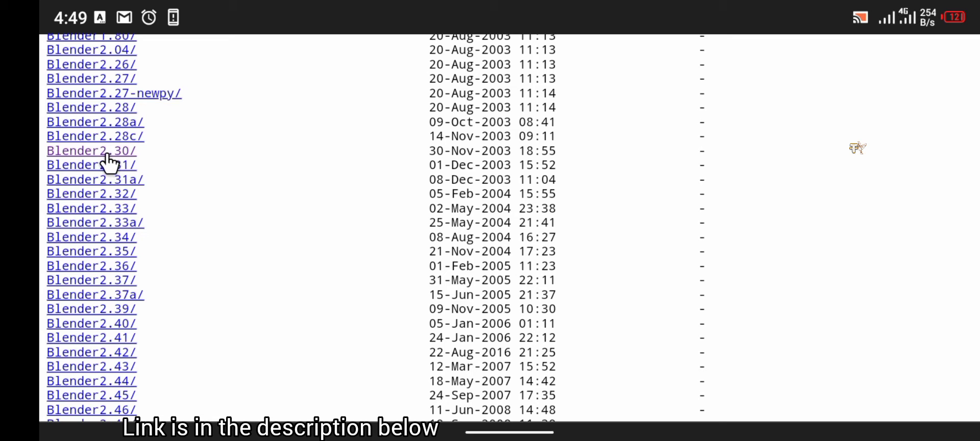
mouse_move(115, 334)
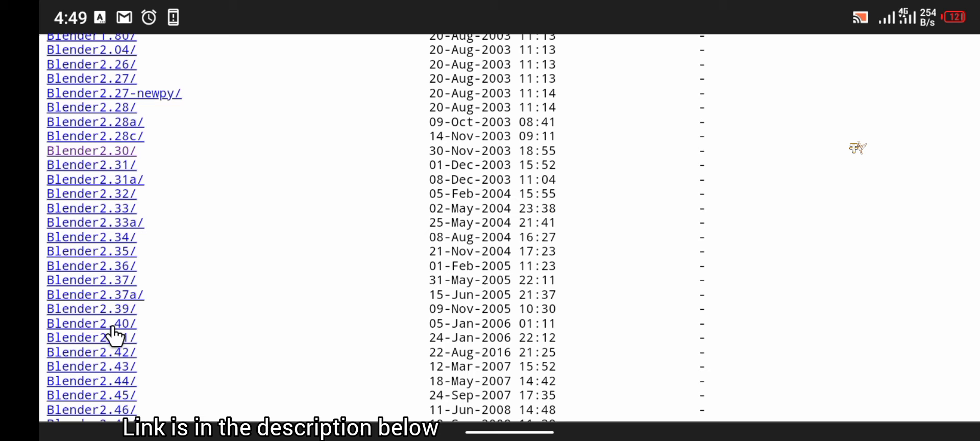
mouse_move(116, 196)
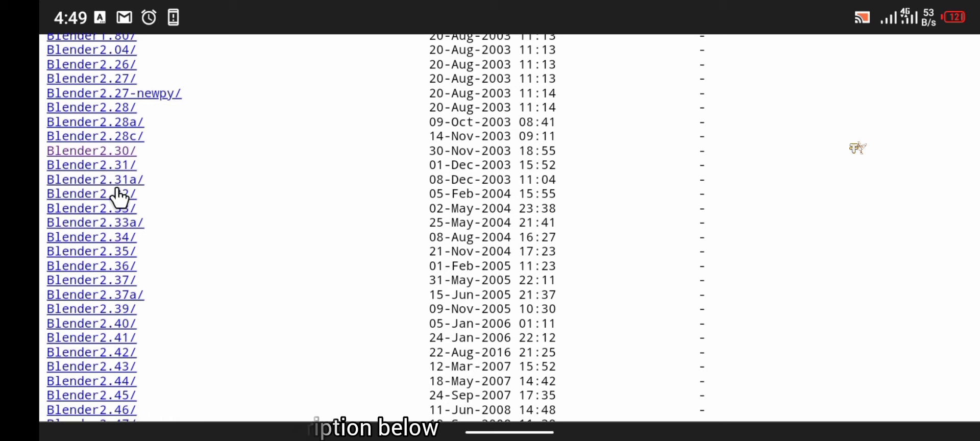
scroll(down, 3)
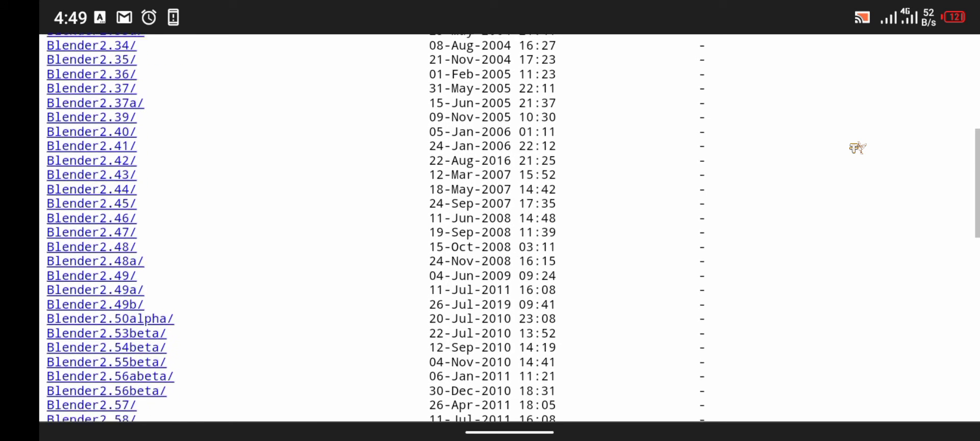
scroll(down, 3)
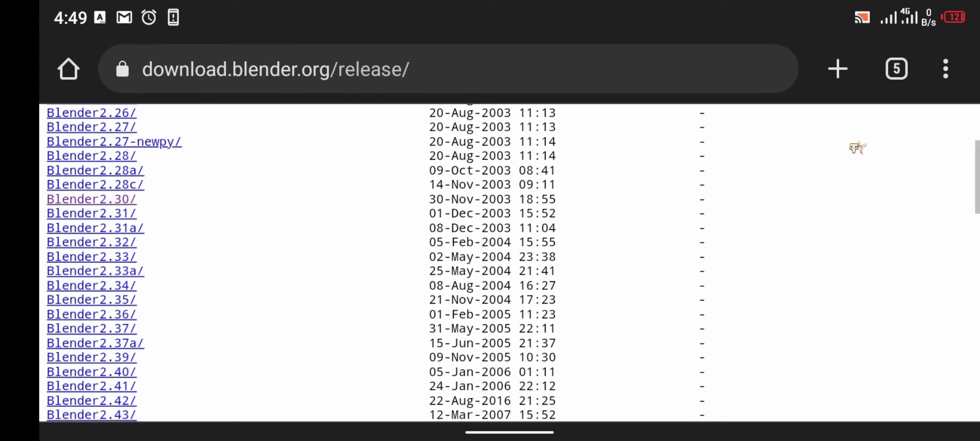
mouse_move(100, 212)
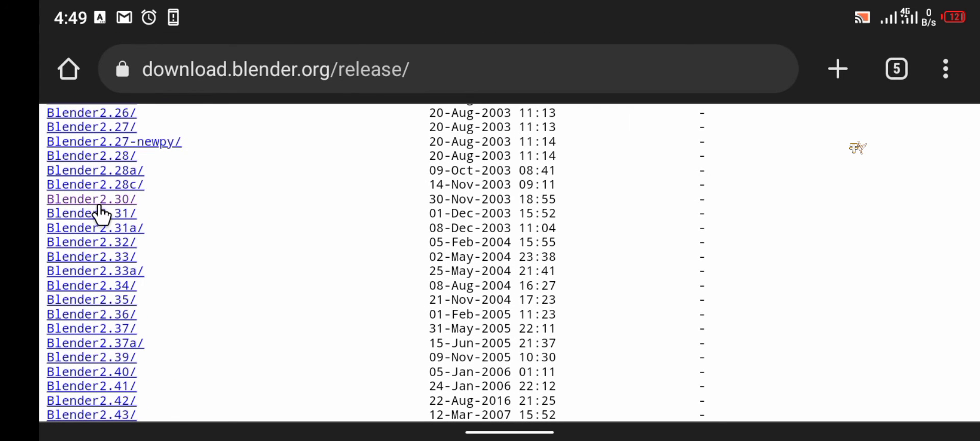
Step: Open the Blender2.30 folder and download blender-2.30-windows.exe (2.42 MB)
click(90, 199)
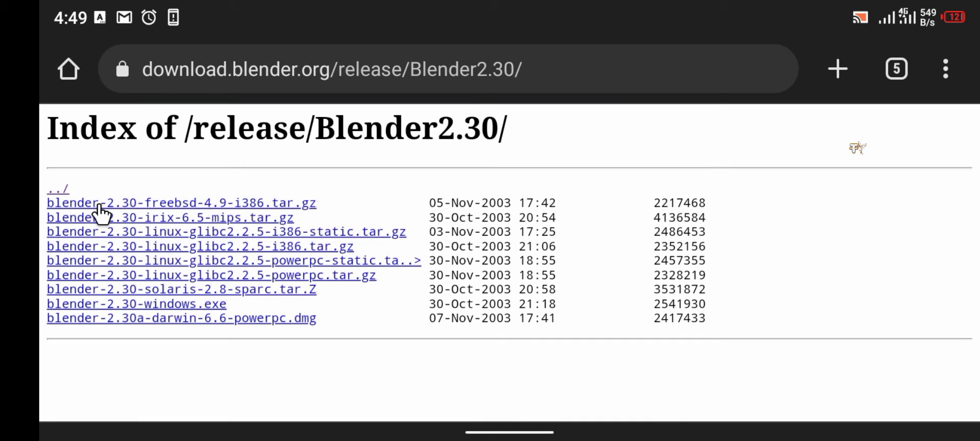
mouse_move(151, 250)
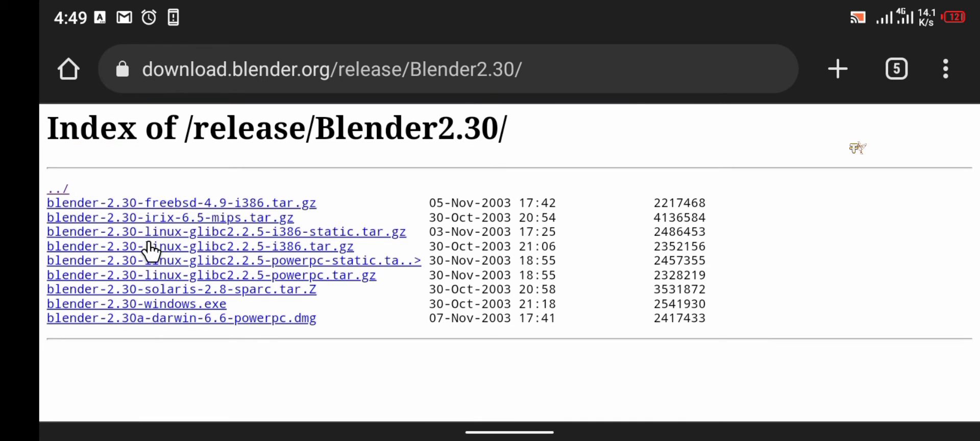
mouse_move(184, 314)
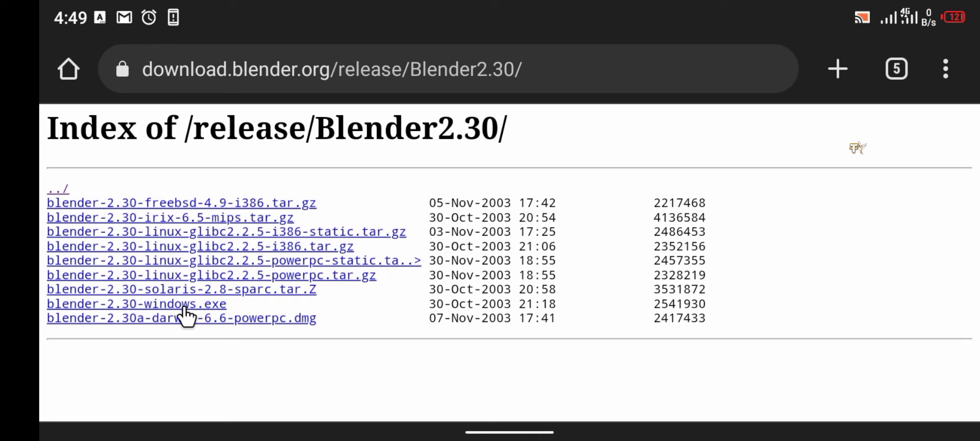
click(137, 304)
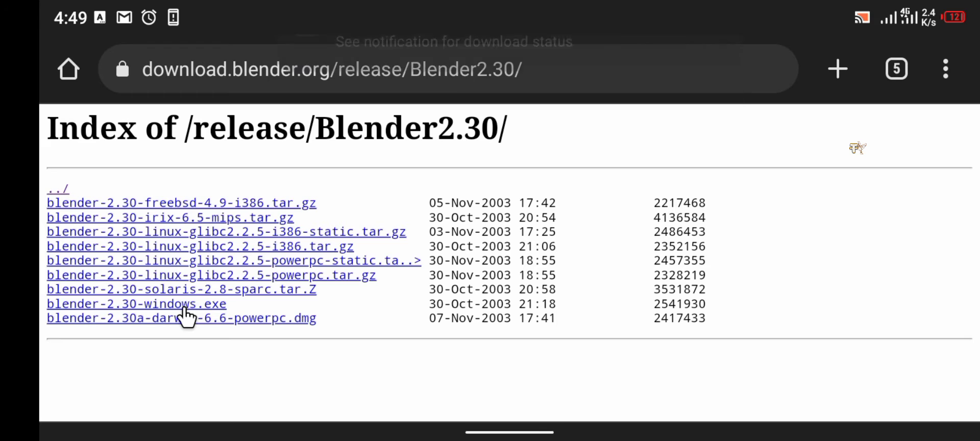
click(136, 304)
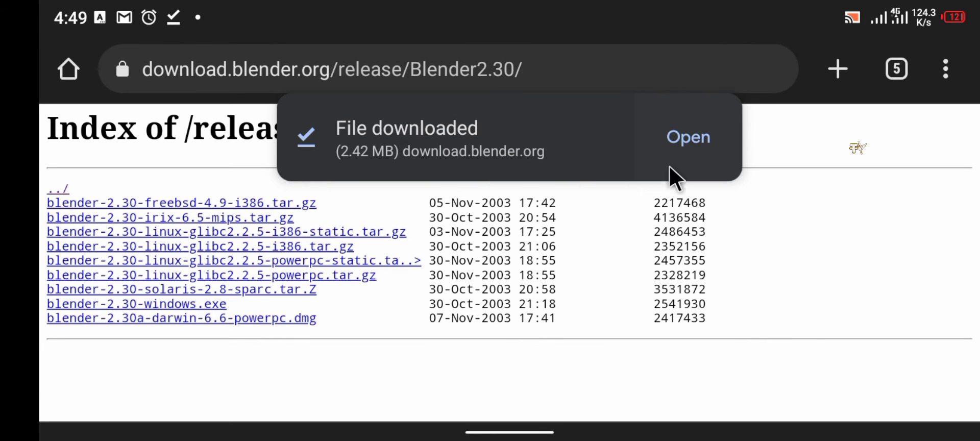
mouse_move(744, 194)
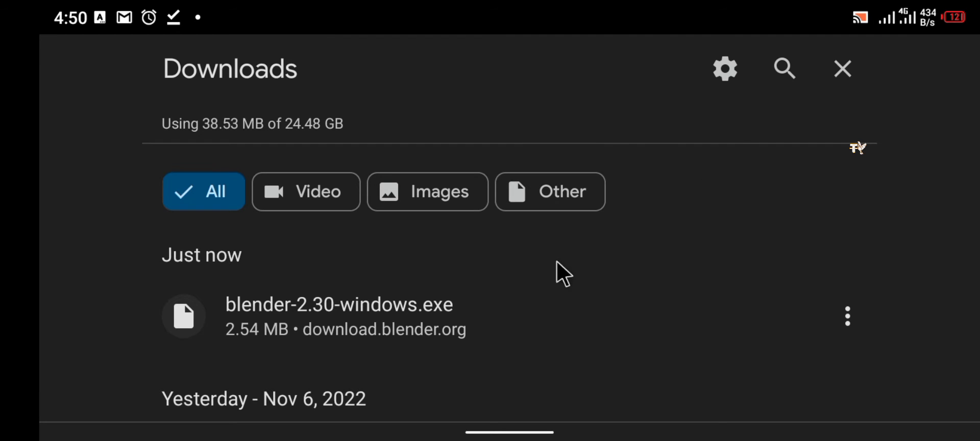
mouse_move(445, 332)
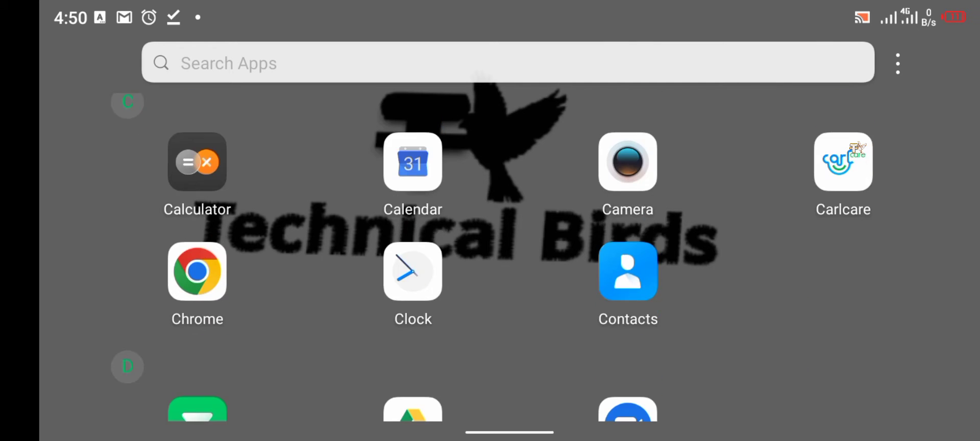
Step: Browse Internal storage in Files by Google, then exit back to the app drawer
scroll(down, 3)
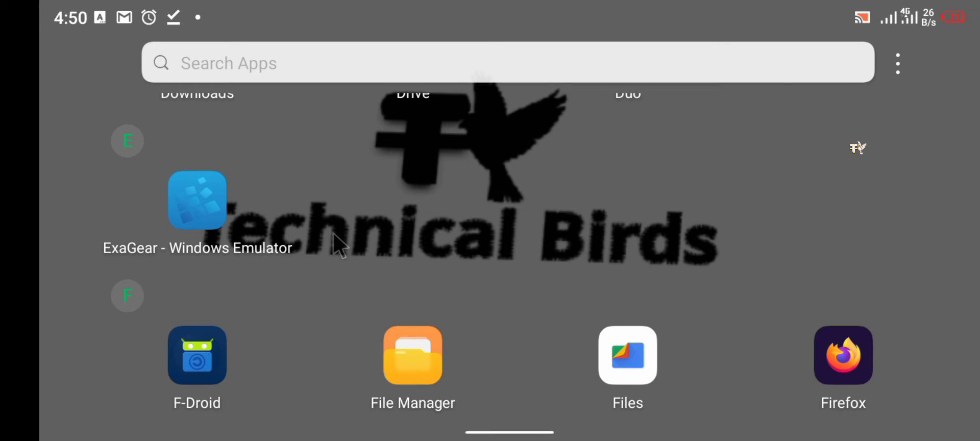
click(627, 356)
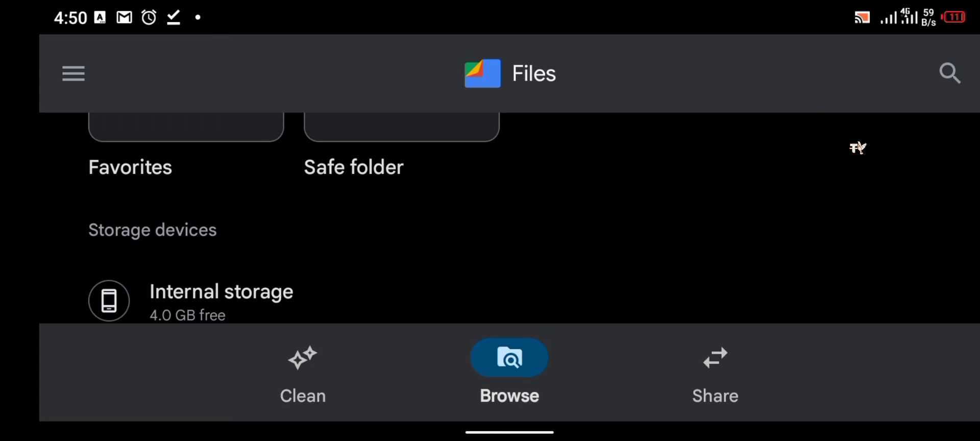
click(221, 291)
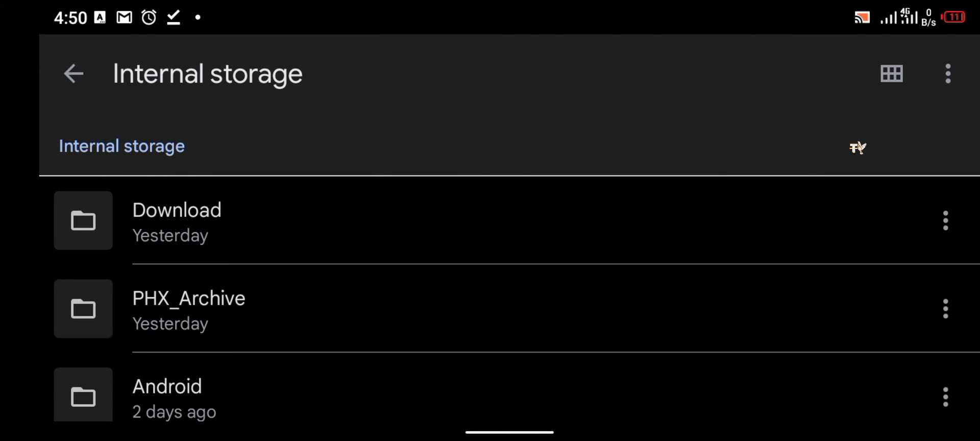
click(177, 210)
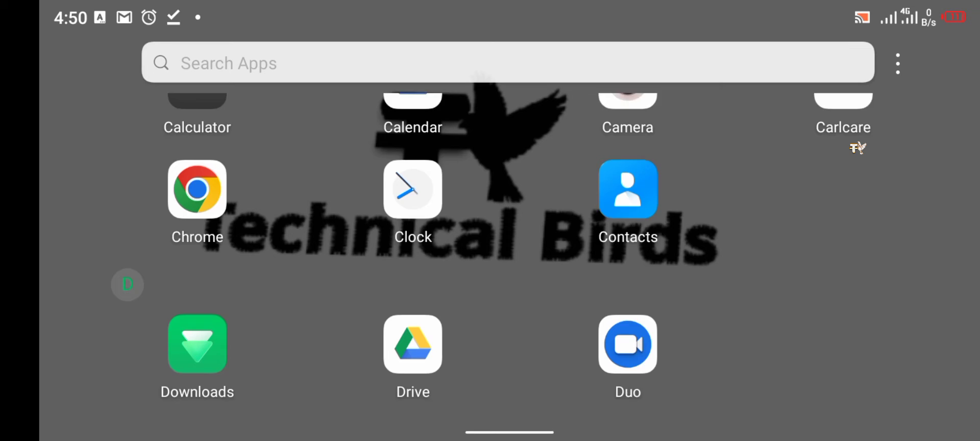
Step: Launch ExaGear and choose Run Explorer on the BirdsInTech container in Containers manager
scroll(down, 3)
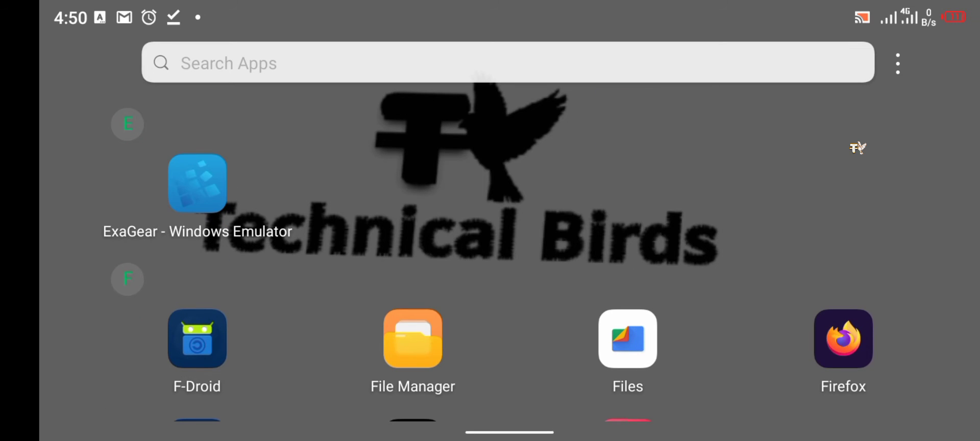
click(197, 183)
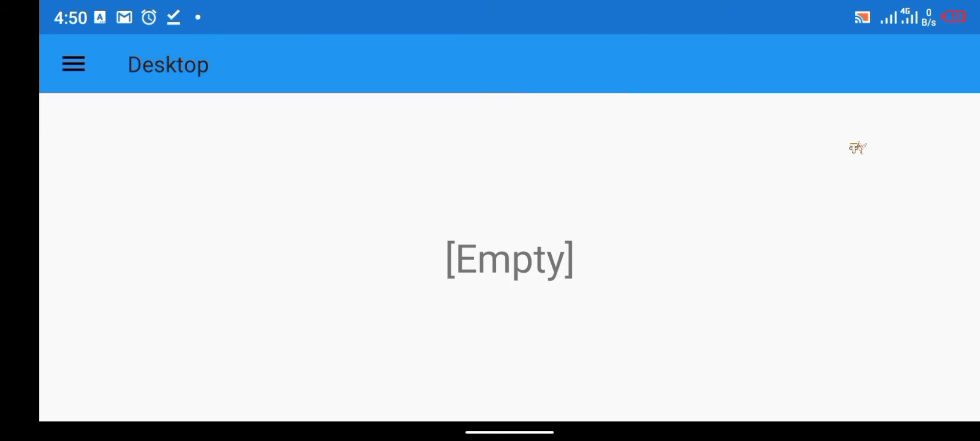
click(73, 64)
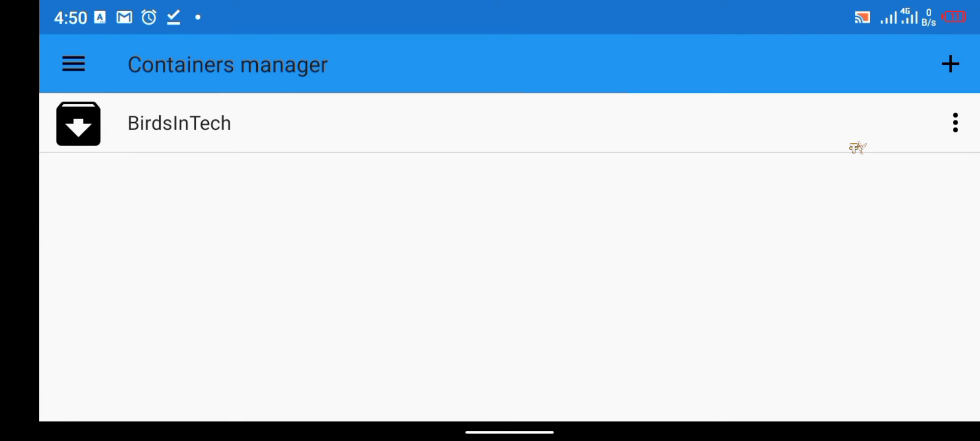
click(955, 122)
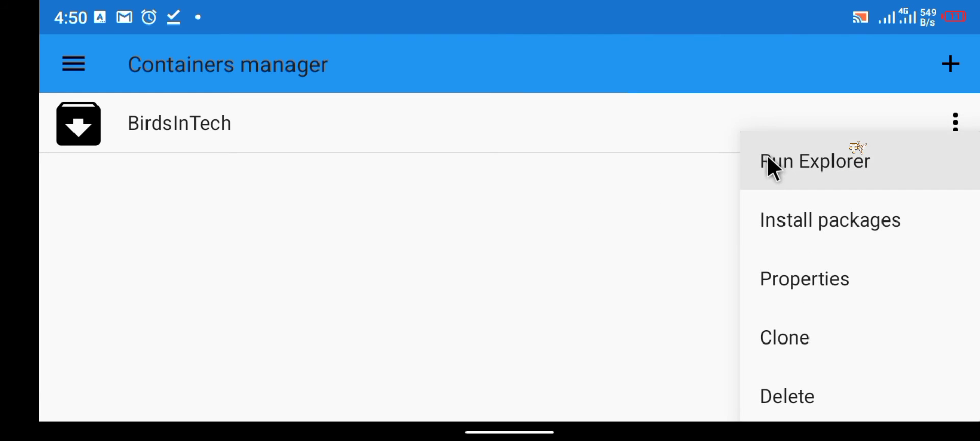
click(815, 161)
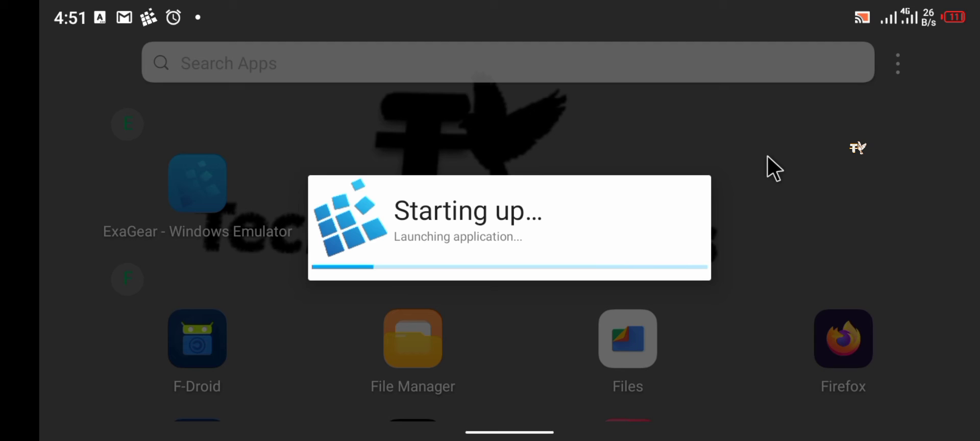
mouse_move(757, 150)
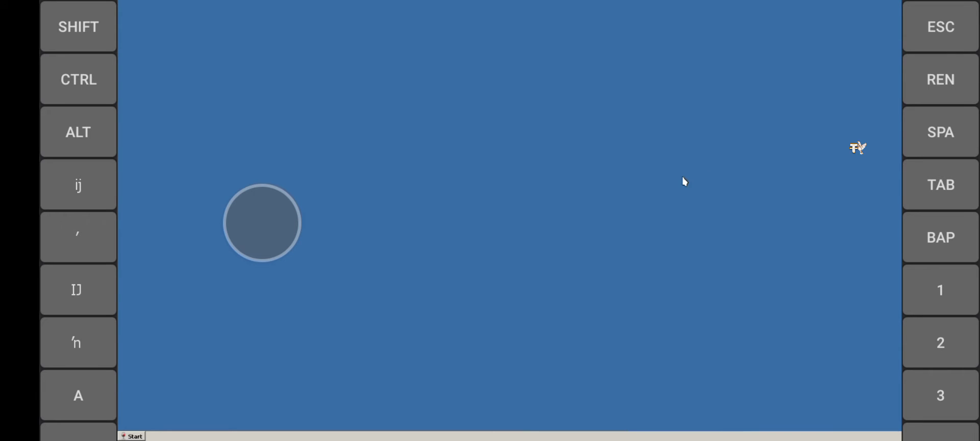
mouse_move(525, 290)
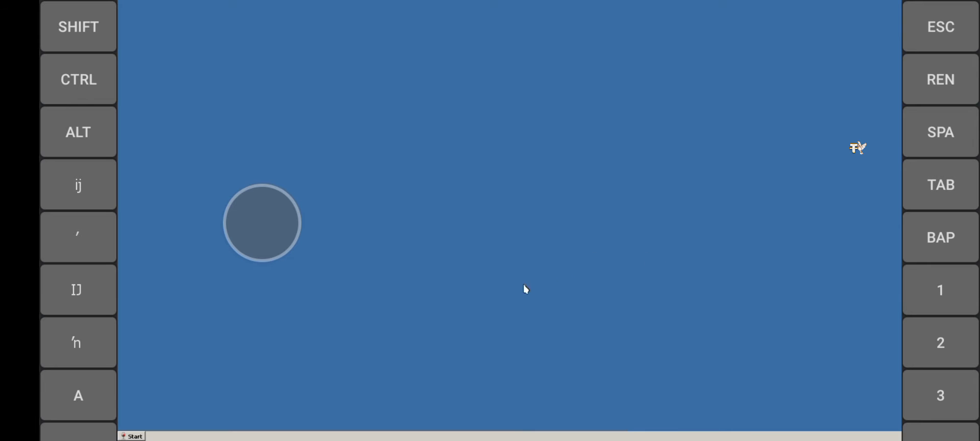
mouse_move(307, 335)
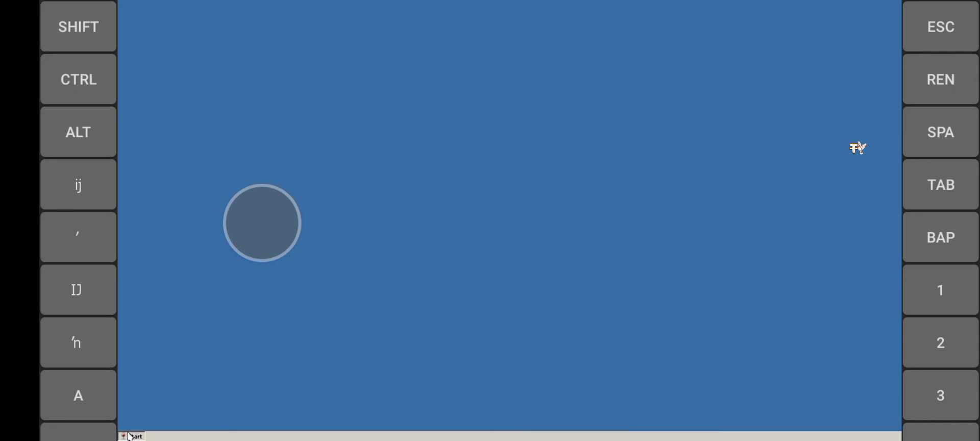
click(131, 435)
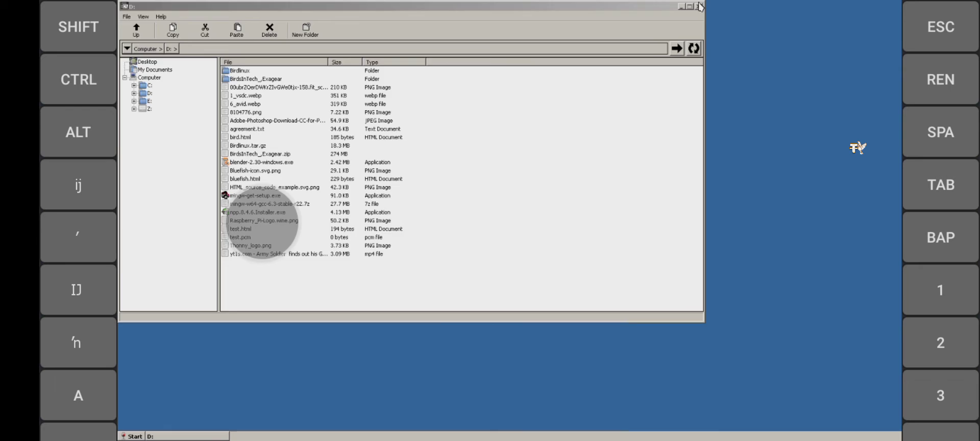
Step: Close the D: window and run 'explorer' from the Start menu's Run dialog
click(698, 7)
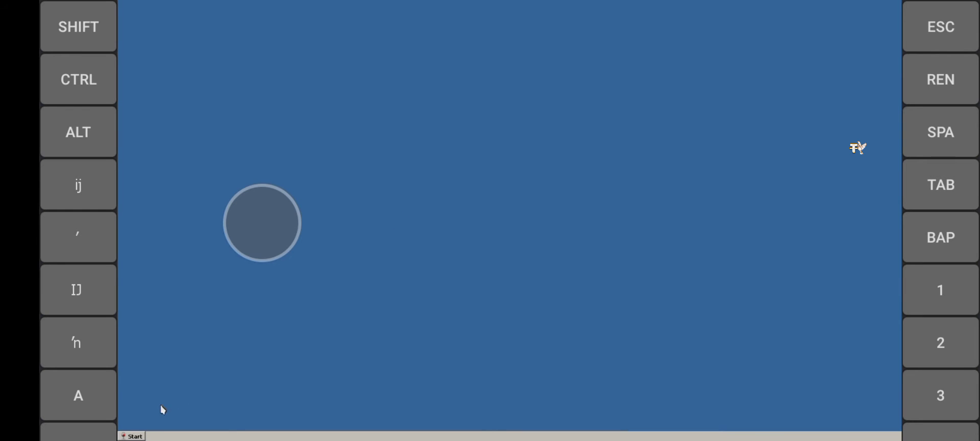
click(132, 436)
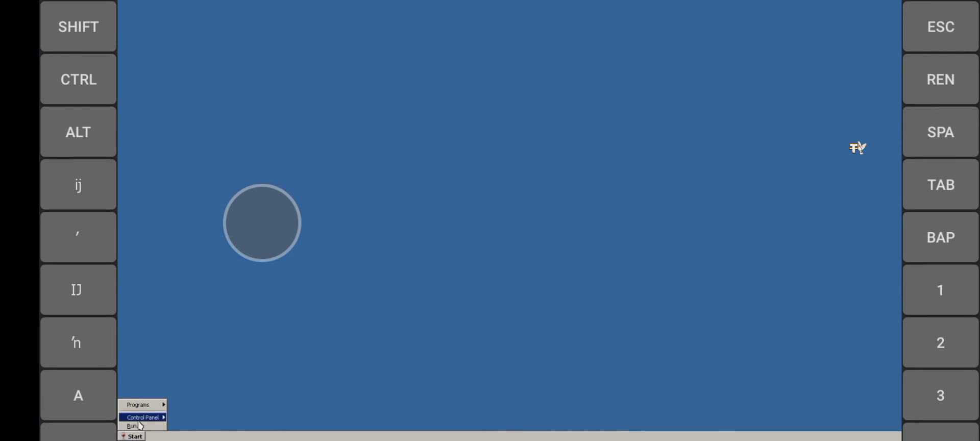
mouse_move(133, 426)
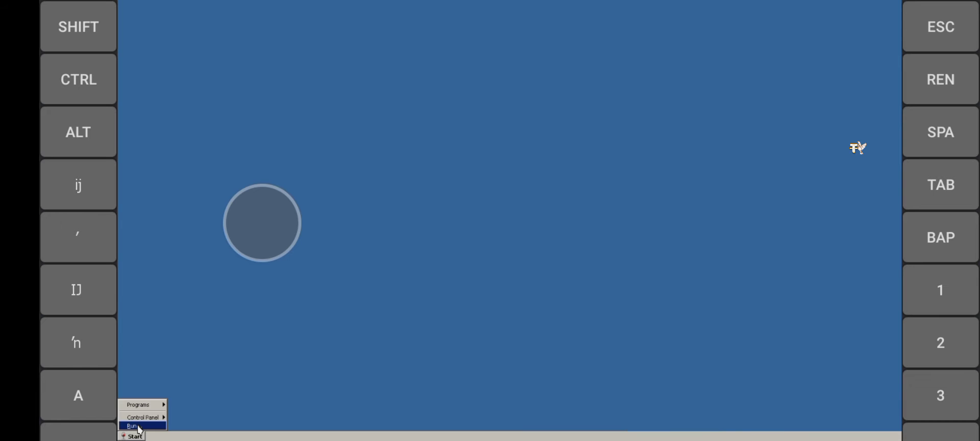
click(131, 425)
text(explorer)
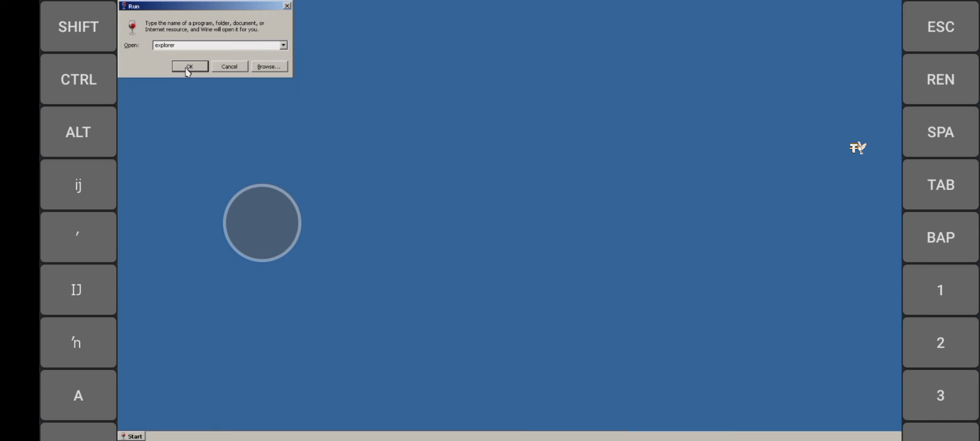
click(189, 66)
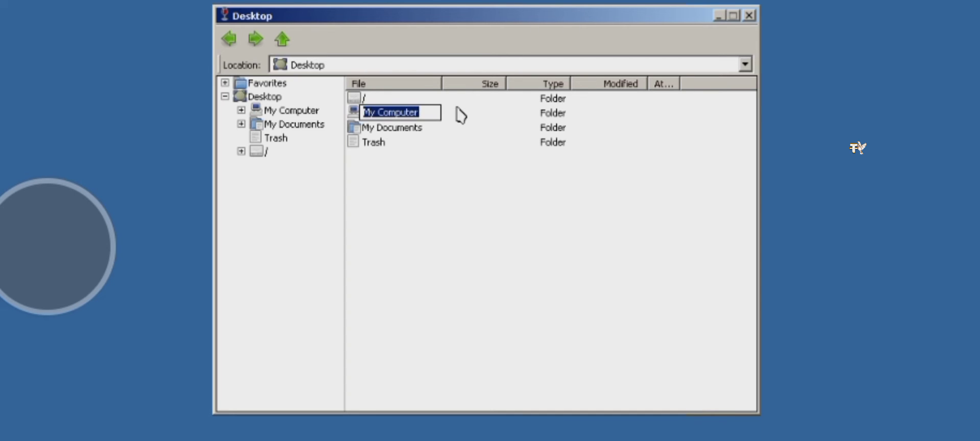
Step: Open My Computer, enter drive D:, and select the blender-2.30 installer
double_click(390, 112)
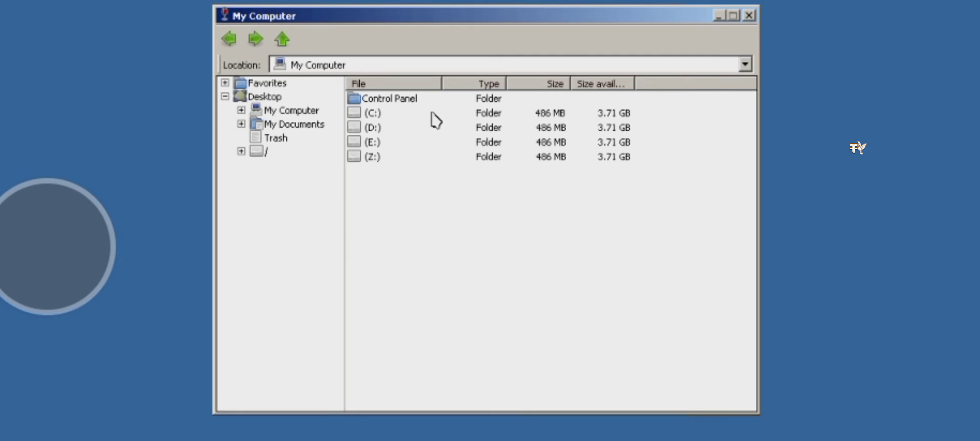
click(371, 128)
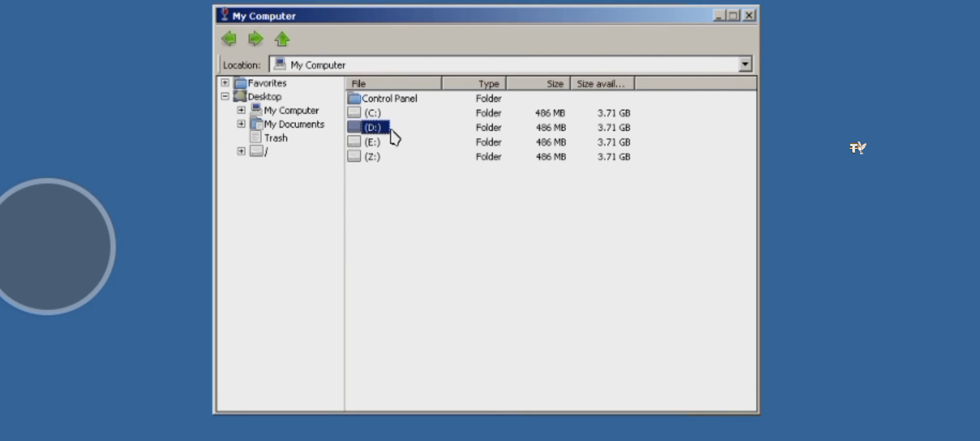
double_click(372, 128)
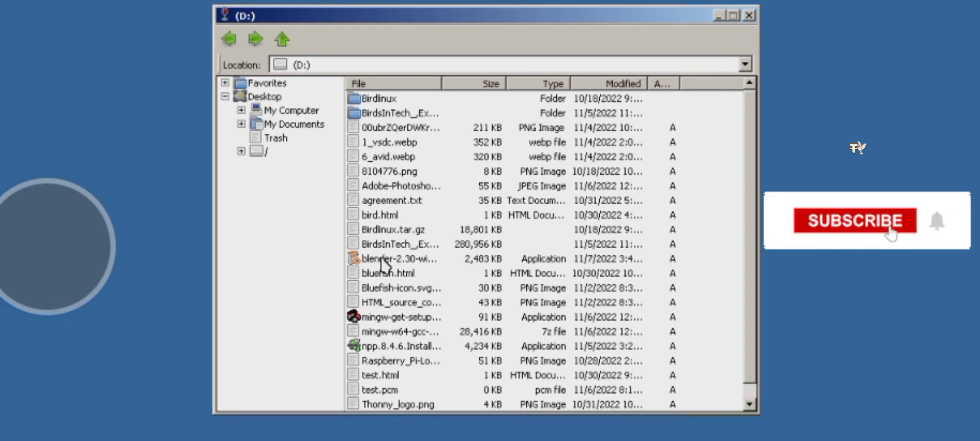
click(855, 220)
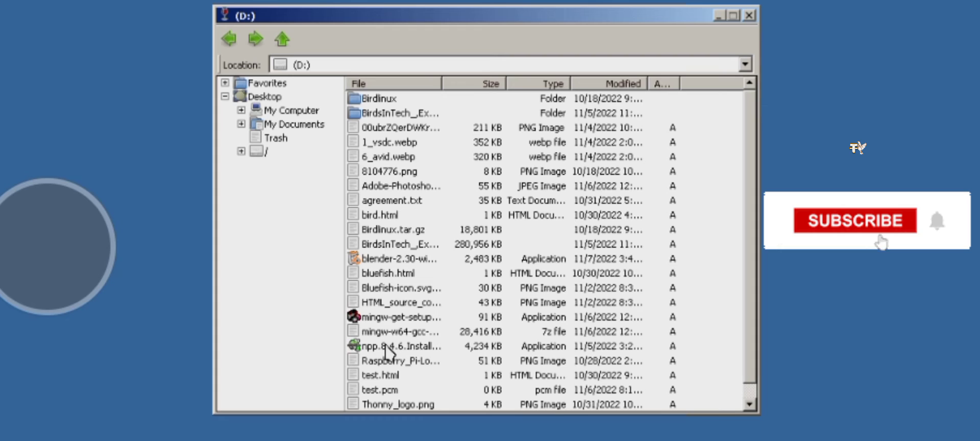
click(854, 220)
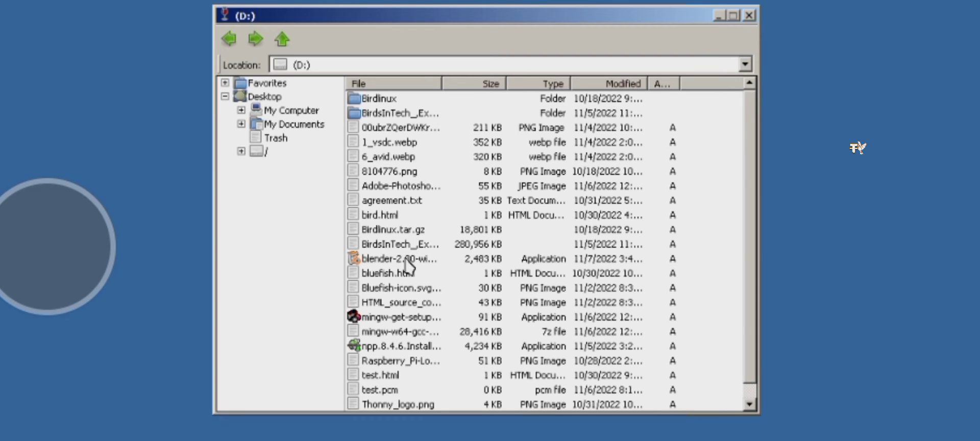
click(401, 258)
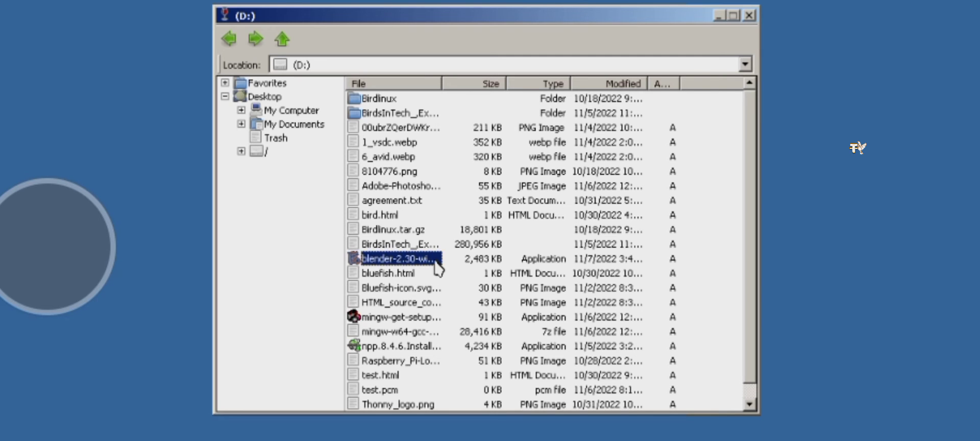
Step: Run the Blender 2.30 installer with default components and folder, finishing with Run Blender checked
double_click(400, 258)
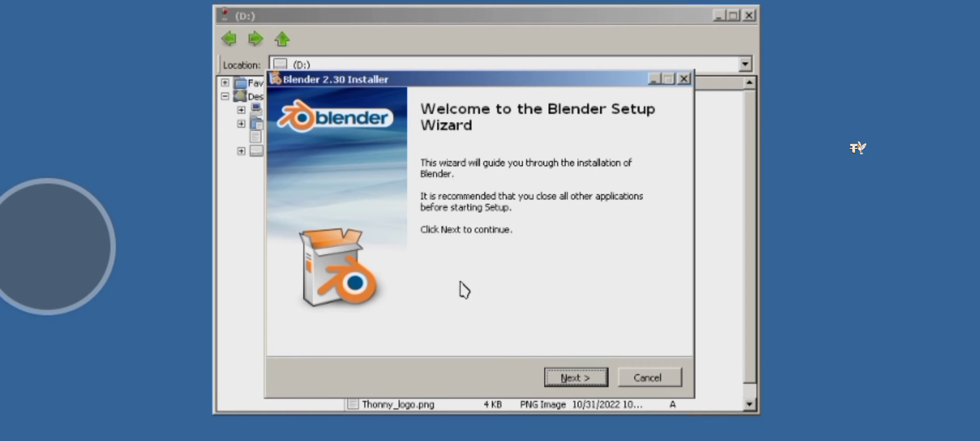
mouse_move(576, 250)
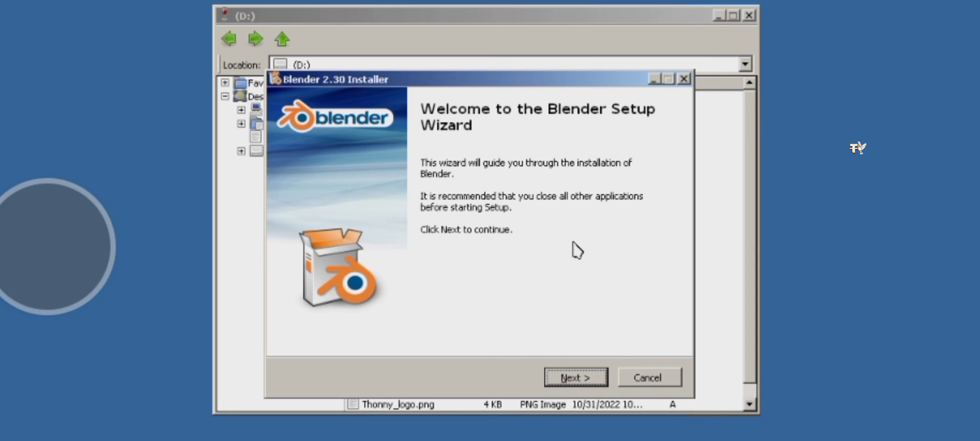
mouse_move(721, 23)
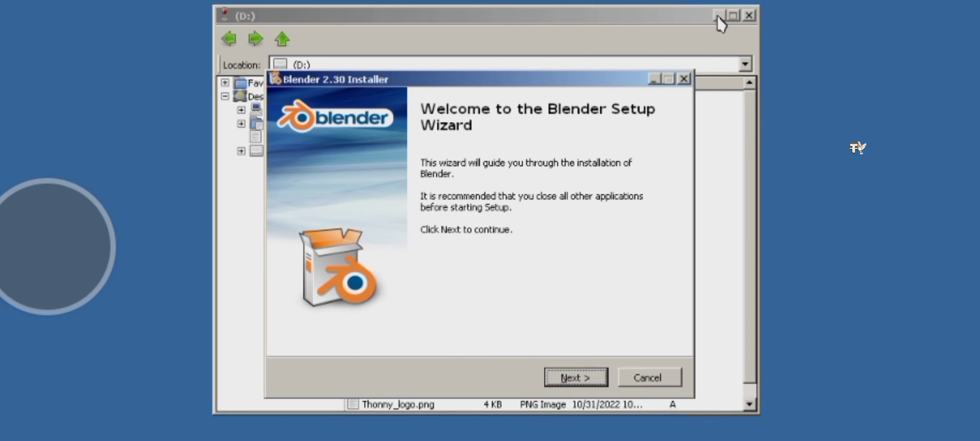
click(749, 15)
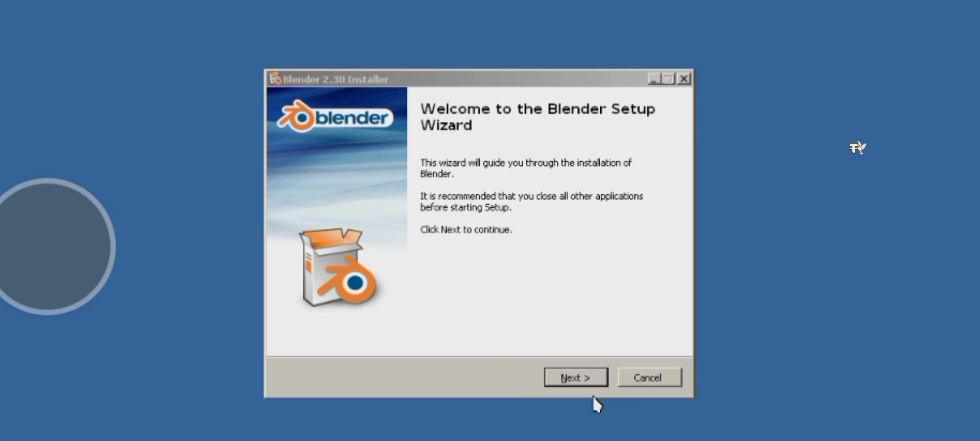
click(574, 377)
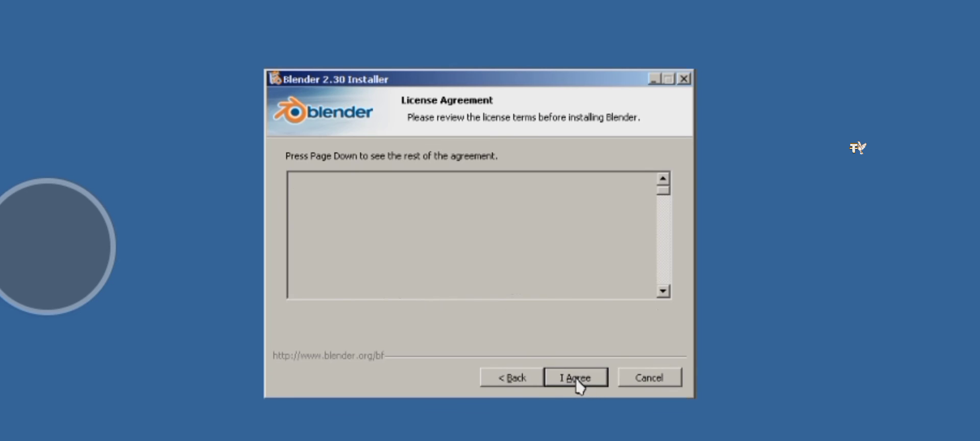
click(576, 378)
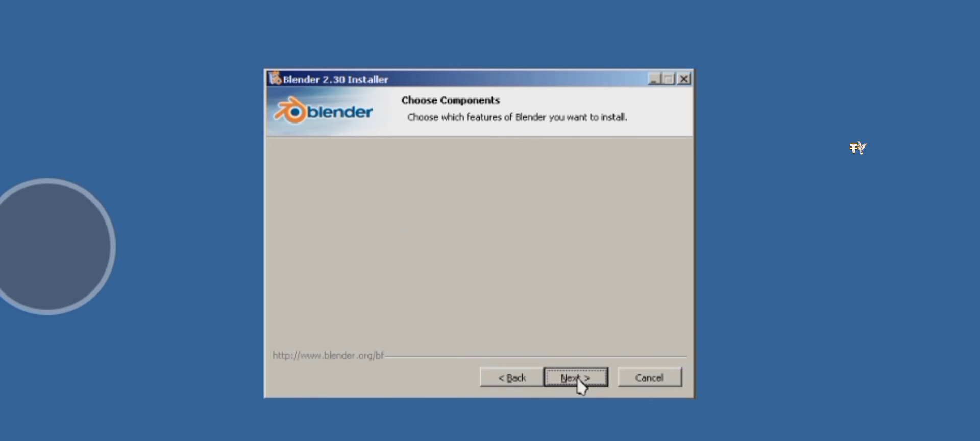
click(574, 377)
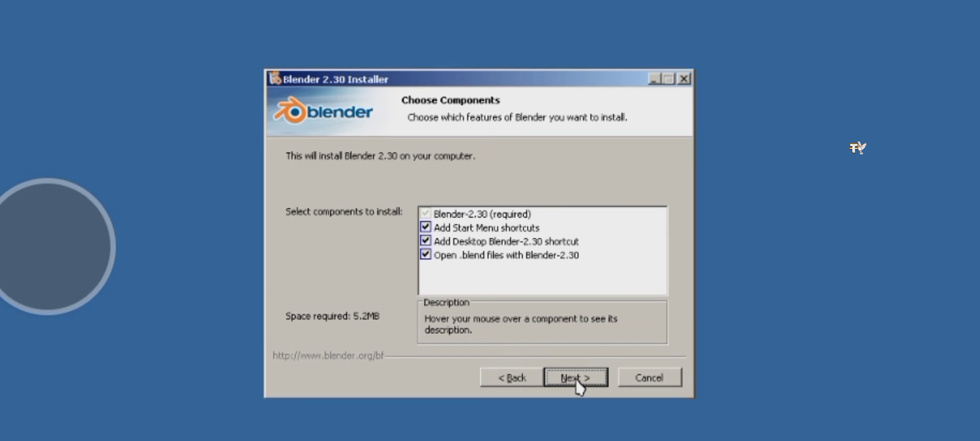
click(574, 377)
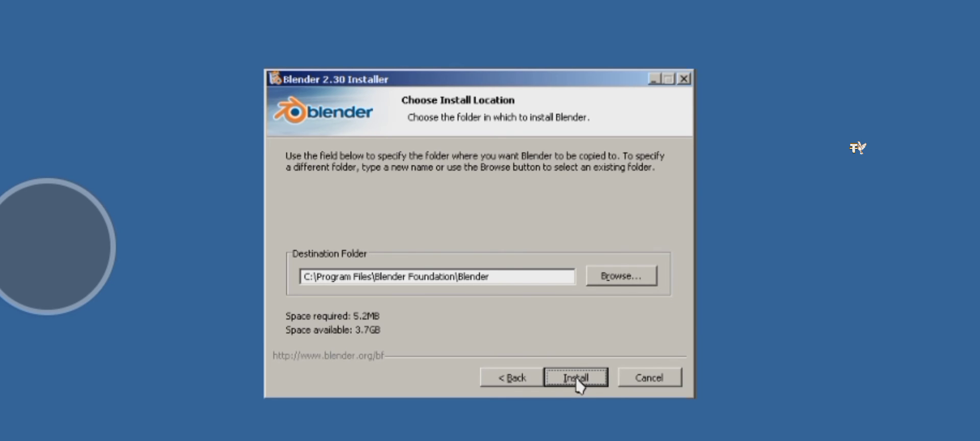
click(575, 377)
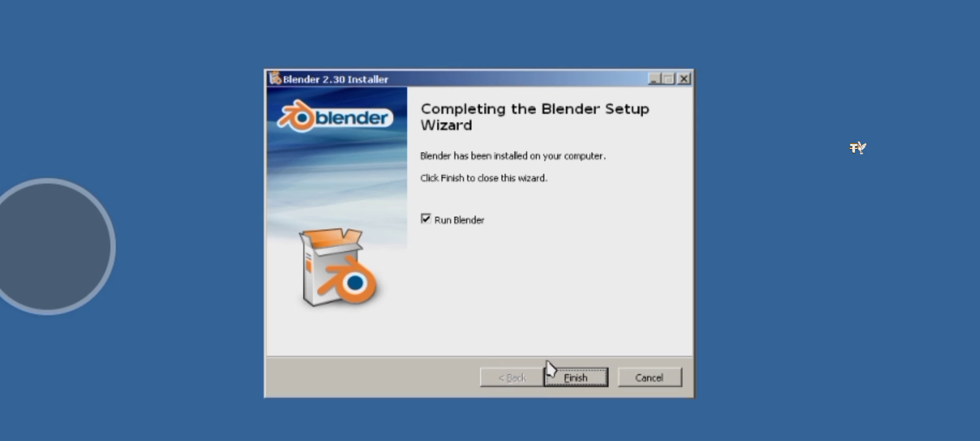
click(575, 377)
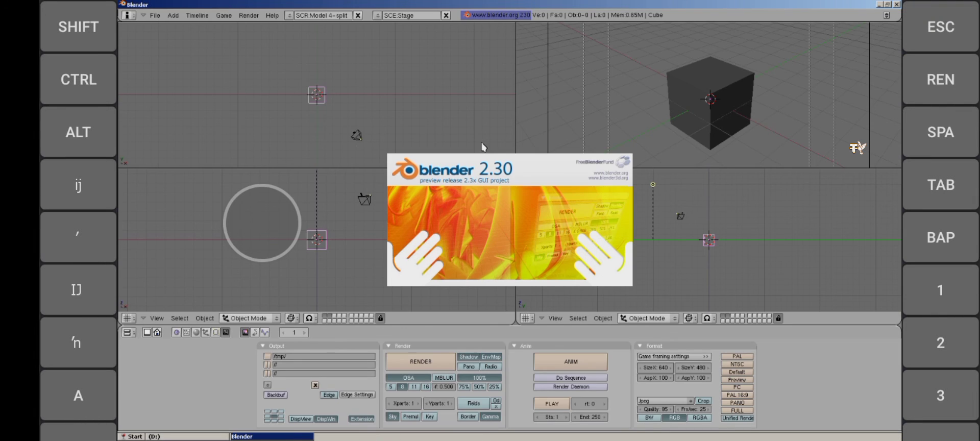
mouse_move(503, 192)
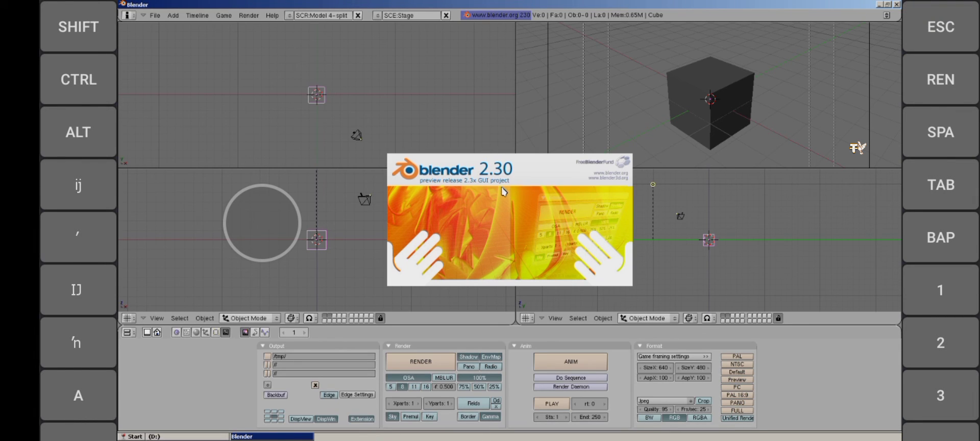
Step: Dismiss the Blender 2.30 splash to show the default cube scene, then minimize Blender
click(504, 191)
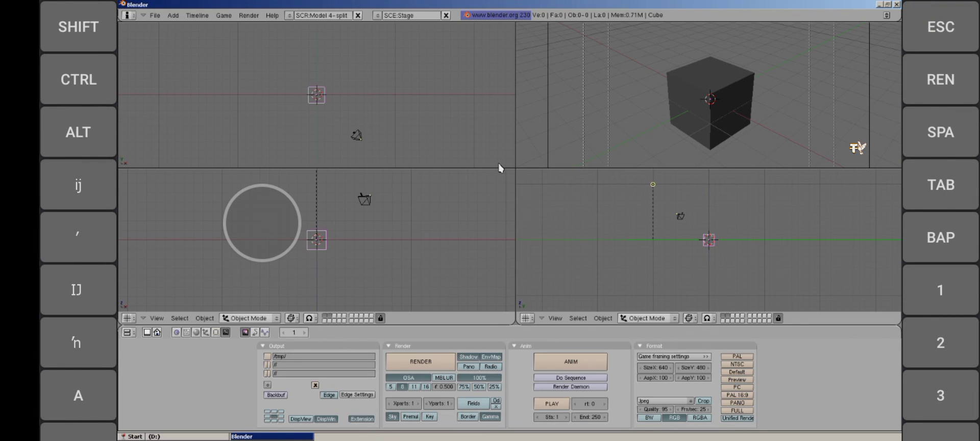
mouse_move(624, 154)
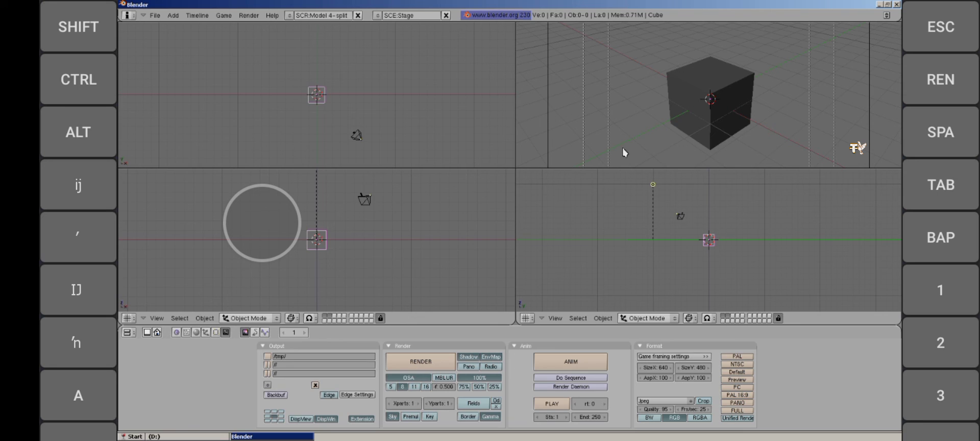
mouse_move(618, 178)
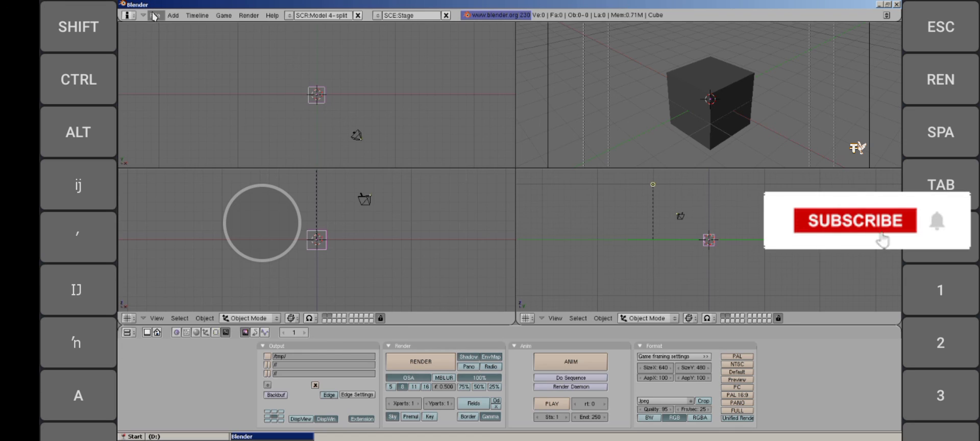
click(854, 220)
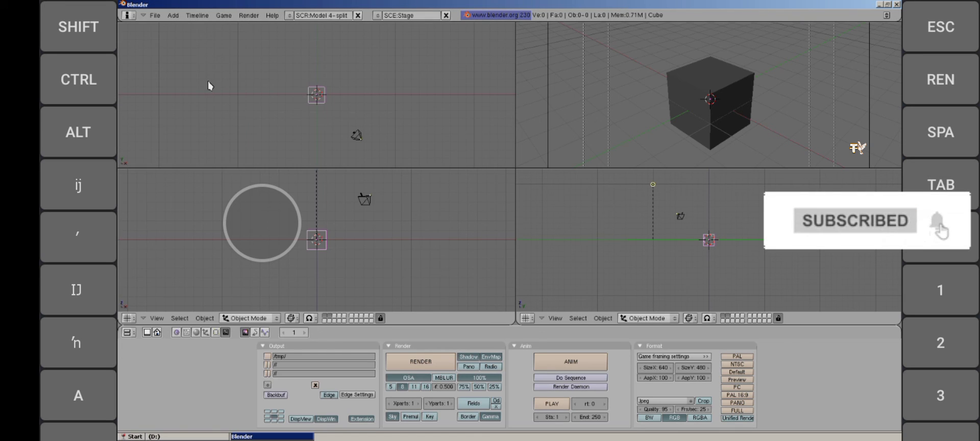
click(173, 15)
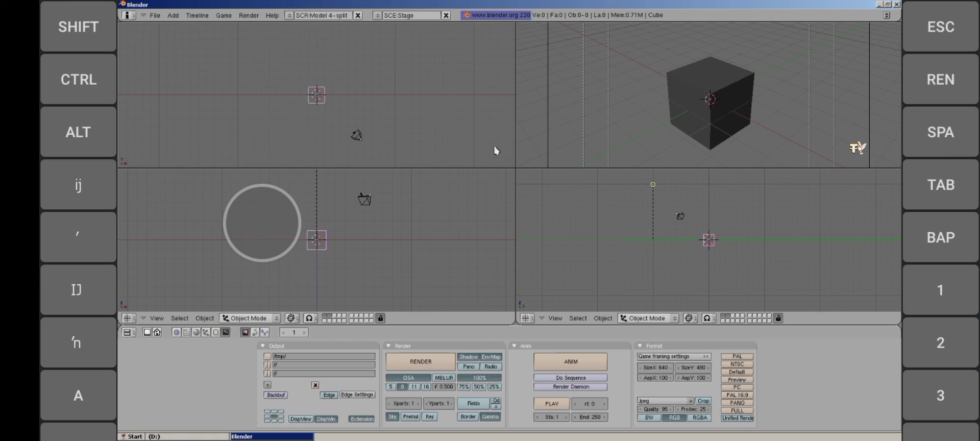
mouse_move(557, 217)
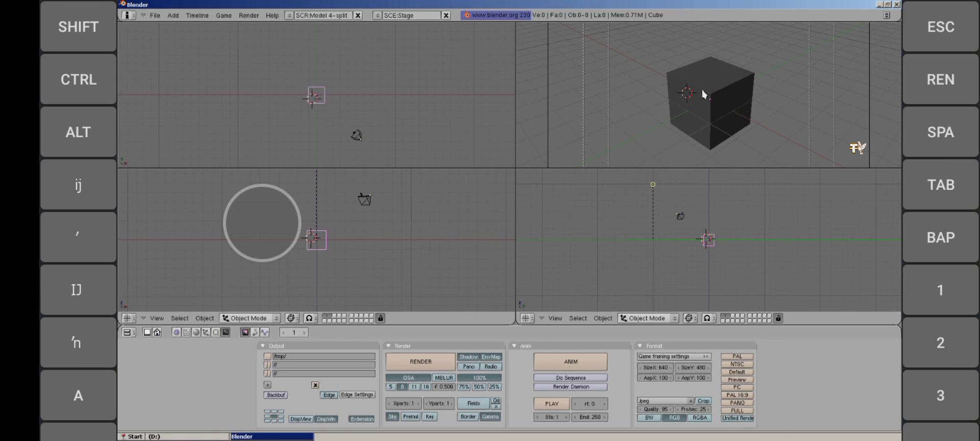
mouse_move(825, 58)
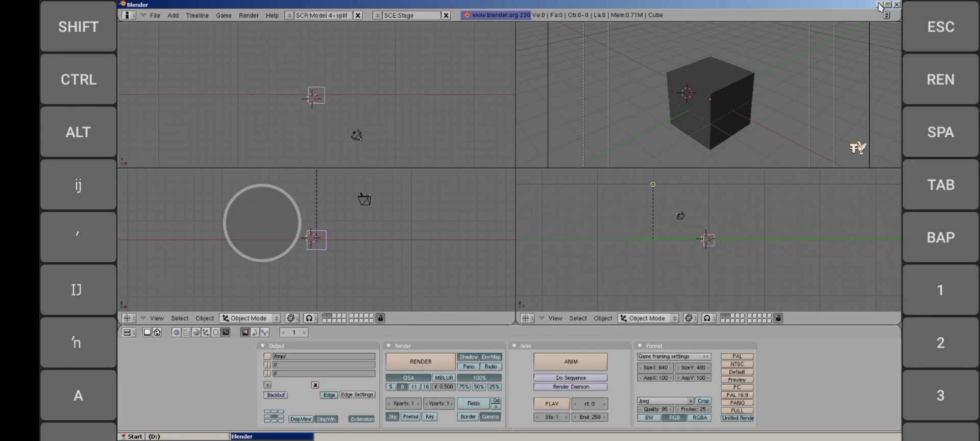
click(896, 5)
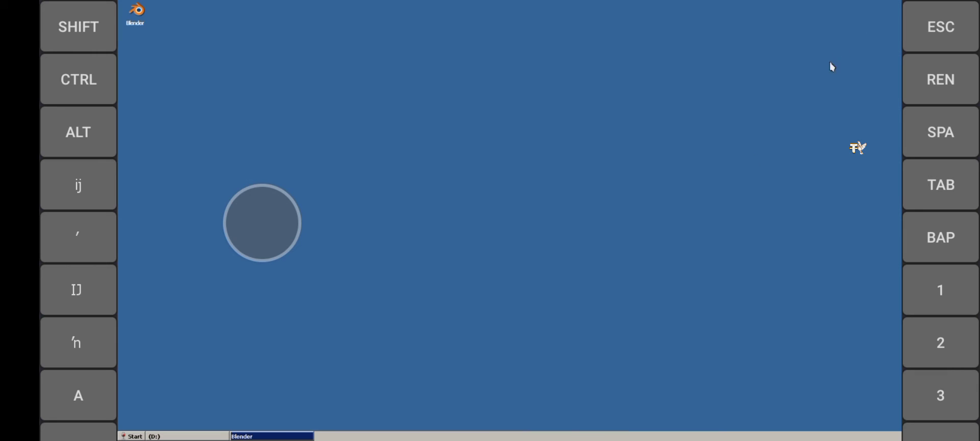
mouse_move(463, 163)
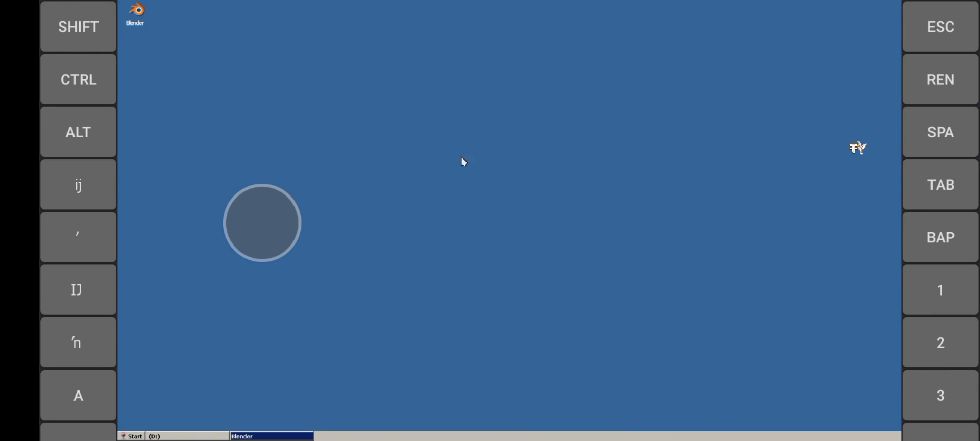
mouse_move(172, 26)
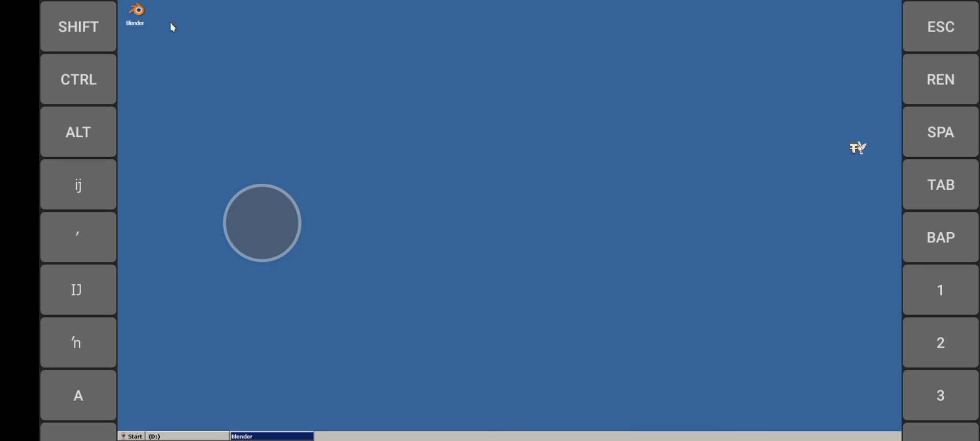